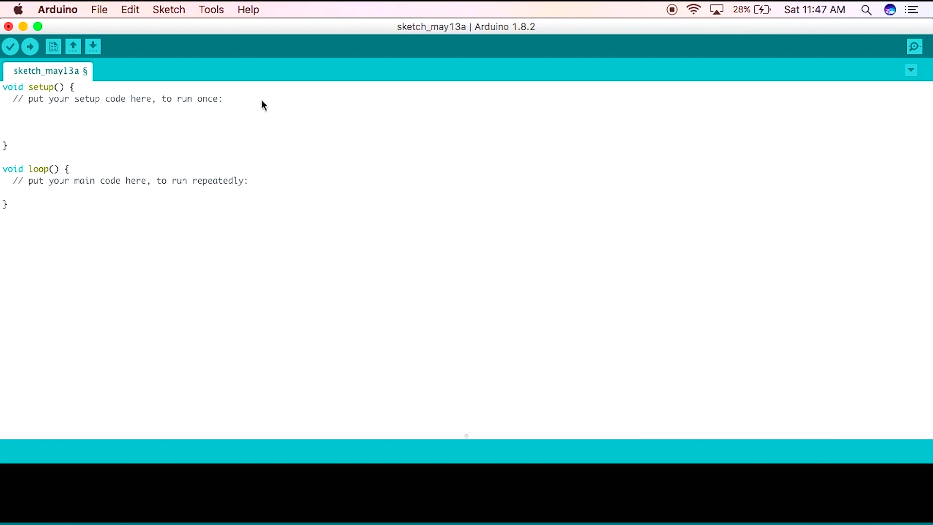
In setup, loop pinMode(i, OUTPUT) over pins 0–7 with a comment, and begin void outByte(
{"action": "type", "text": "for(int i = 0; i <"}
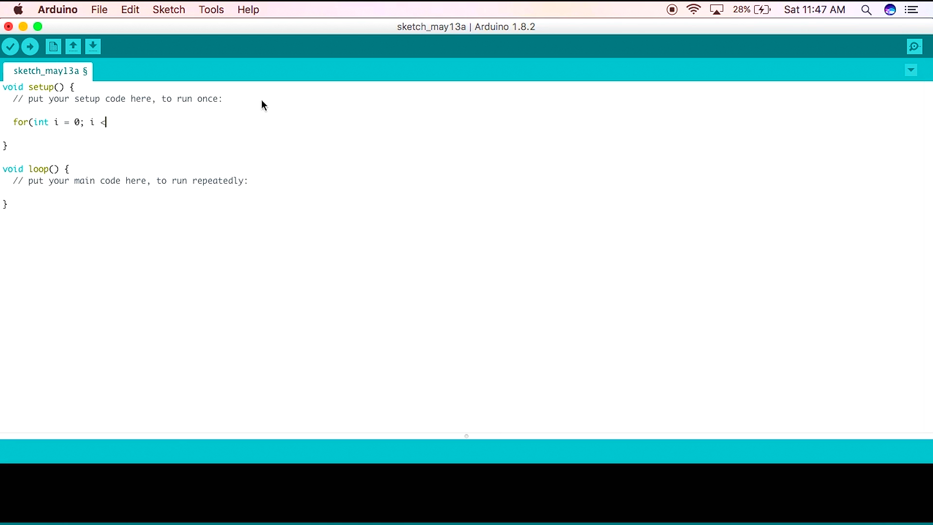
{"action": "type", "text": "8; i++){"}
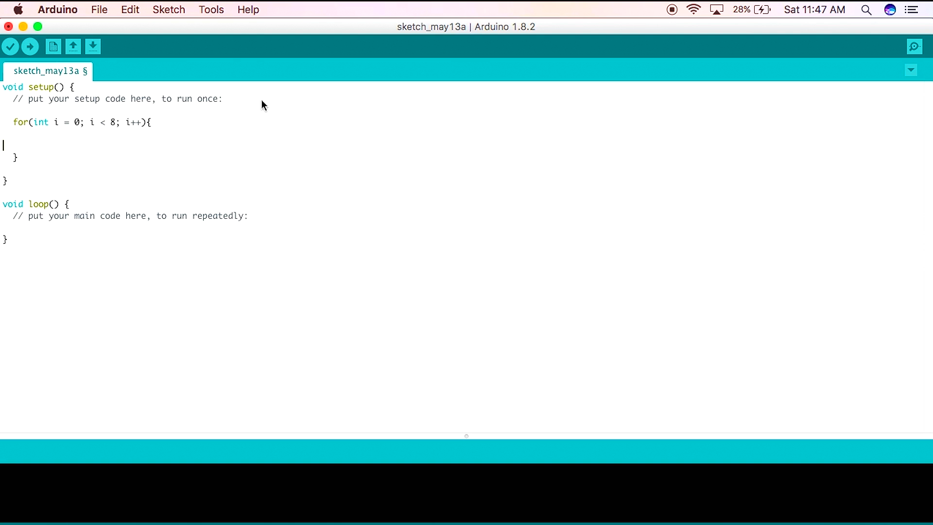
{"action": "type", "text": "pin"}
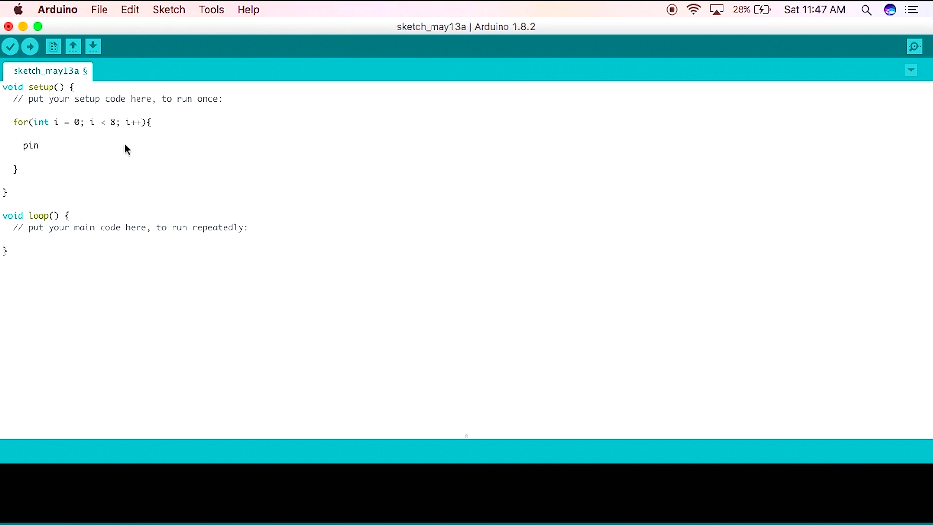
{"action": "type", "text": "Mode(i,"}
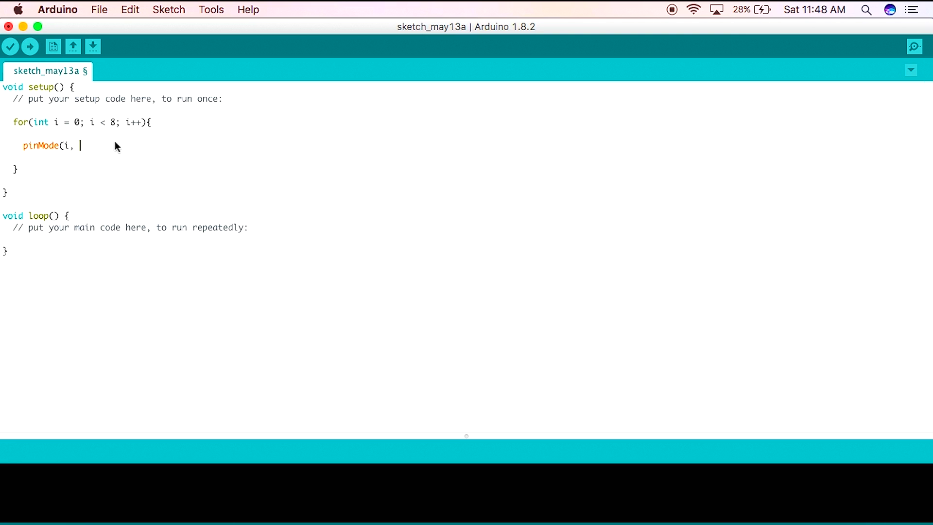
{"action": "type", "text": "OUTPUT);"}
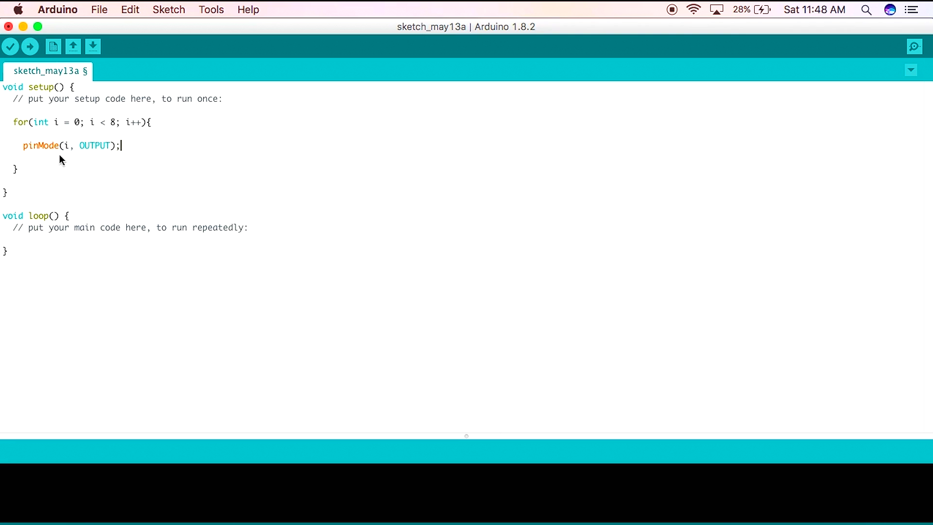
{"action": "type", "text": "//set pins 0-7"}
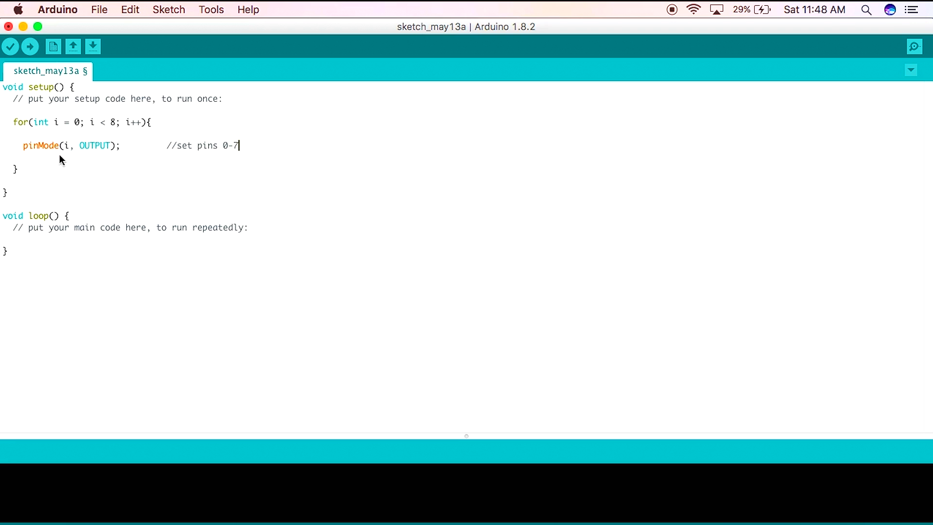
{"action": "type", "text": "as outputs"}
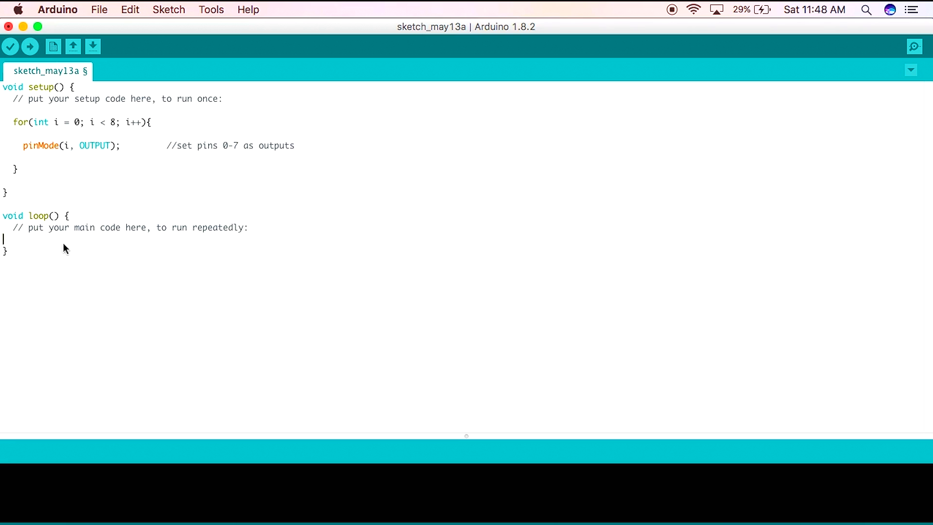
{"action": "type", "text": "void outByte("}
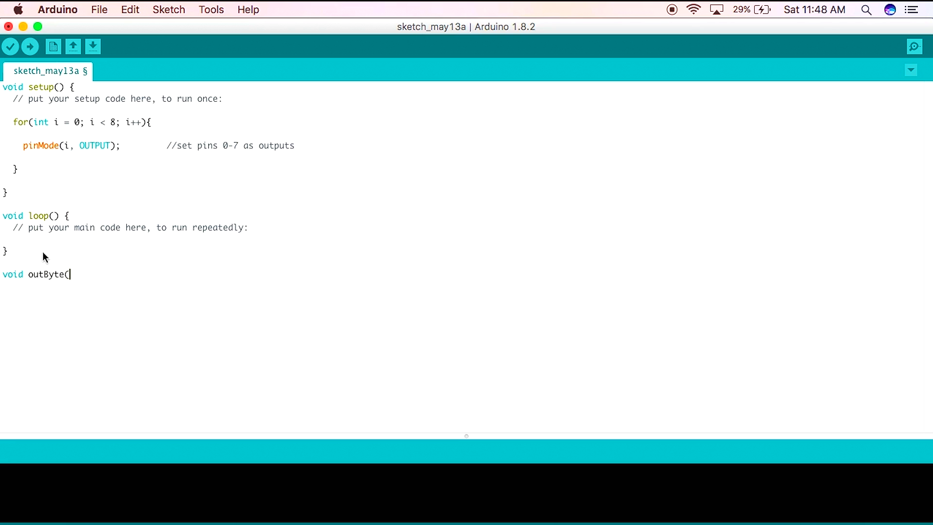
Finish the outByte(int num) signature and open a for loop over bits 0–7 inside it
{"action": "type", "text": "int num0{"}
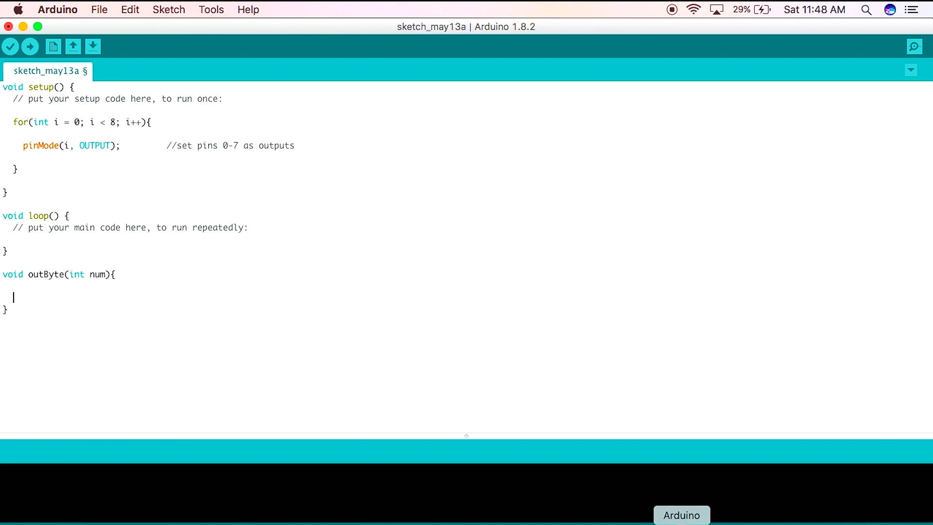
{"action": "left_click", "coordinate": [99, 9]}
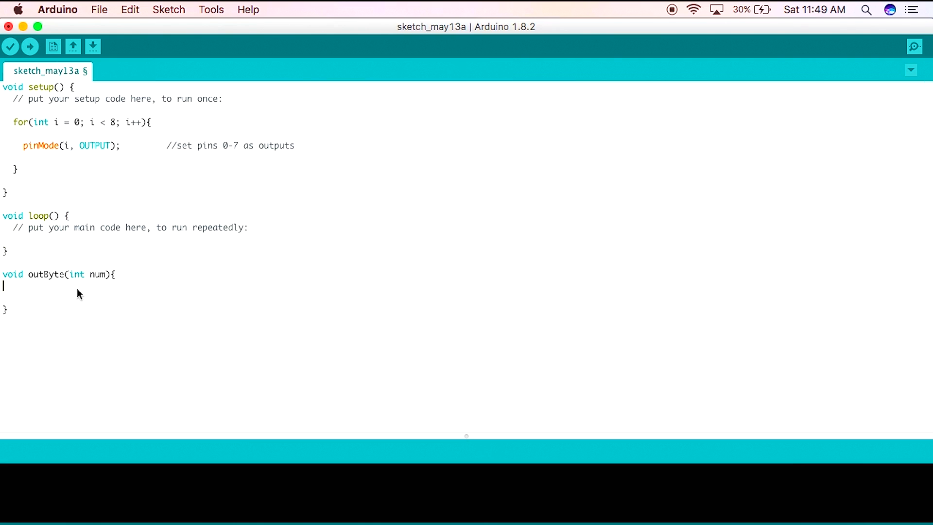
{"action": "type", "text": "for(int i = 0; i"}
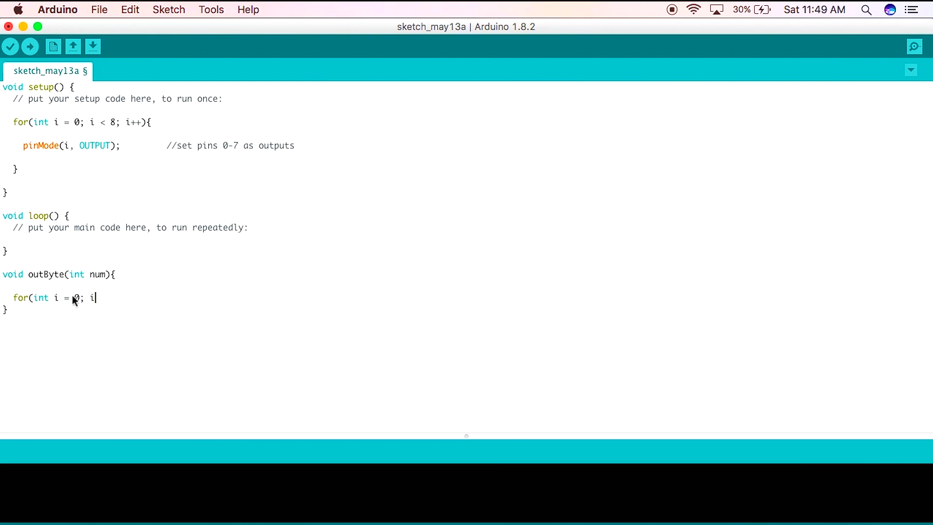
{"action": "type", "text": "< 8;"}
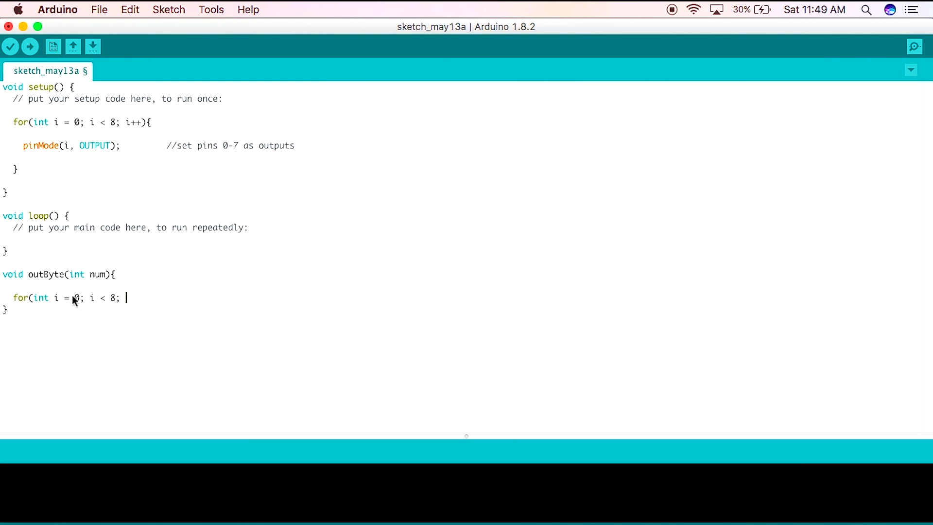
{"action": "type", "text": "i++){"}
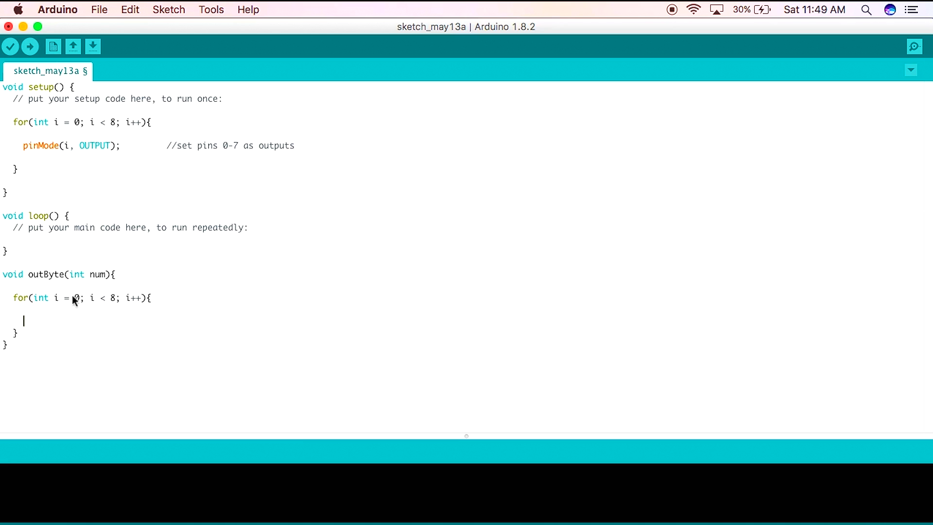
Write each bit with digitalWrite(i, bitRead(num,i)) and add a comment explaining bitRead(x,y)
{"action": "type", "text": "digitalWrite("}
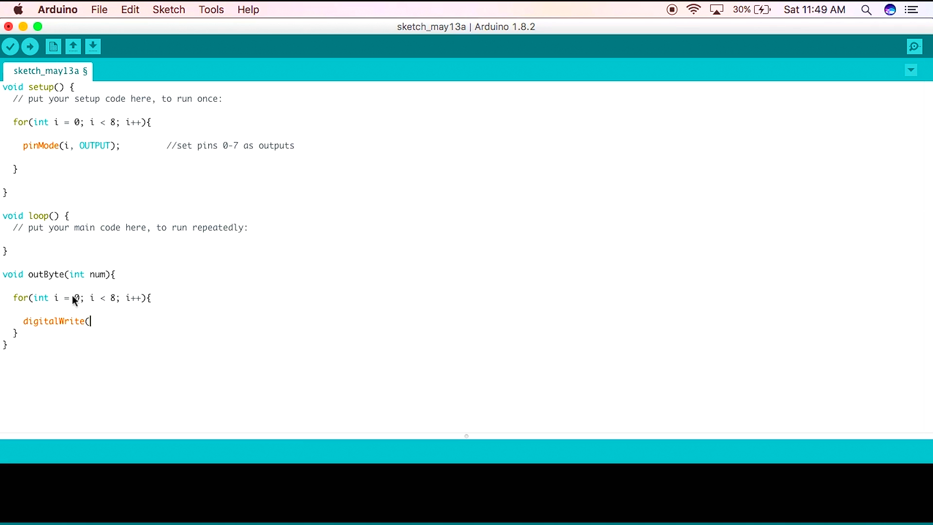
{"action": "type", "text": "i, b"}
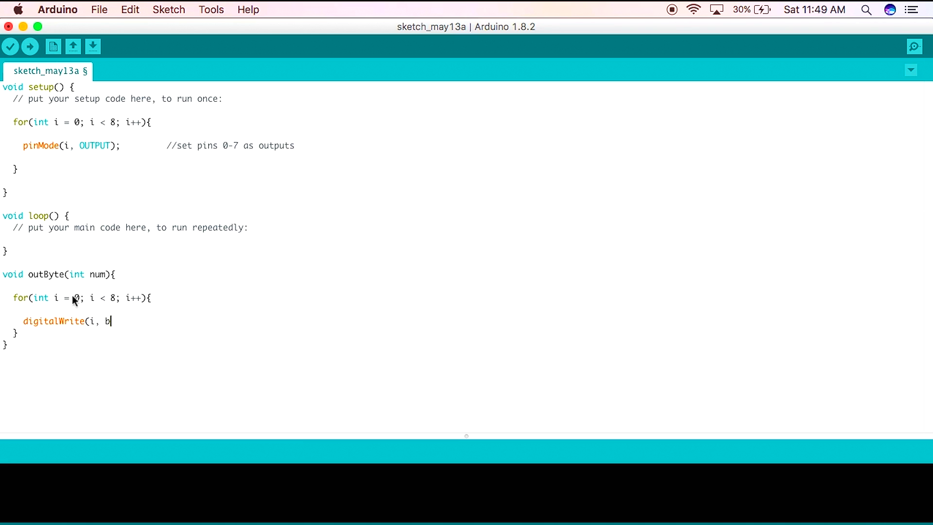
{"action": "type", "text": "itRead(num,"}
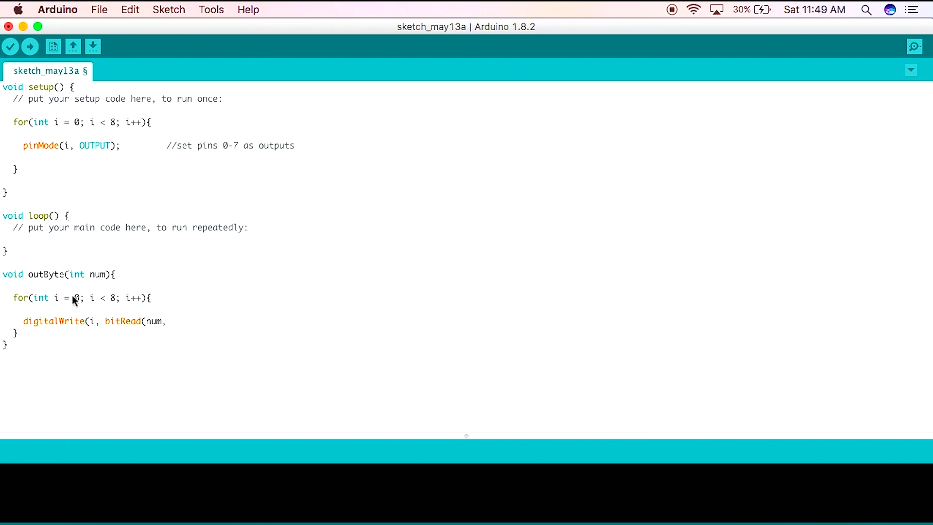
{"action": "type", "text": "i)); //"}
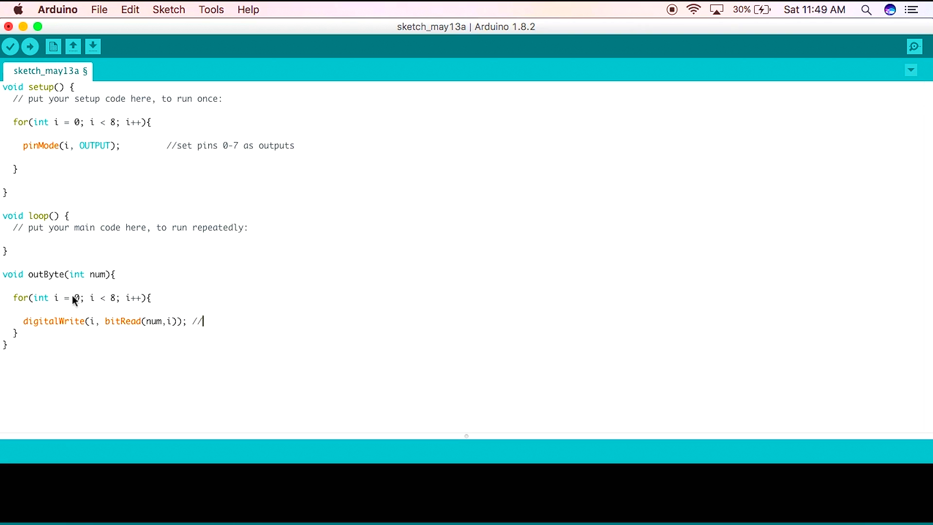
{"action": "type", "text": "bitRead(x,y"}
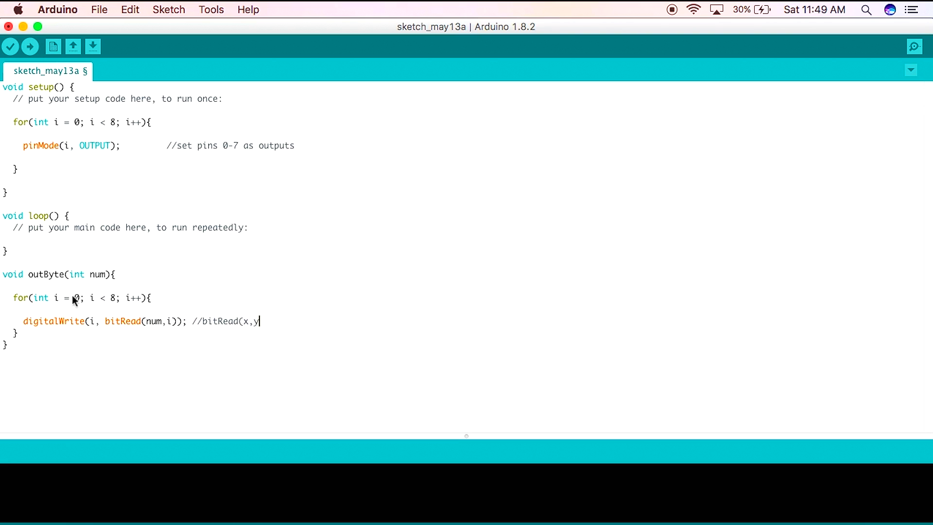
{"action": "type", "text": "gets the byte value of"}
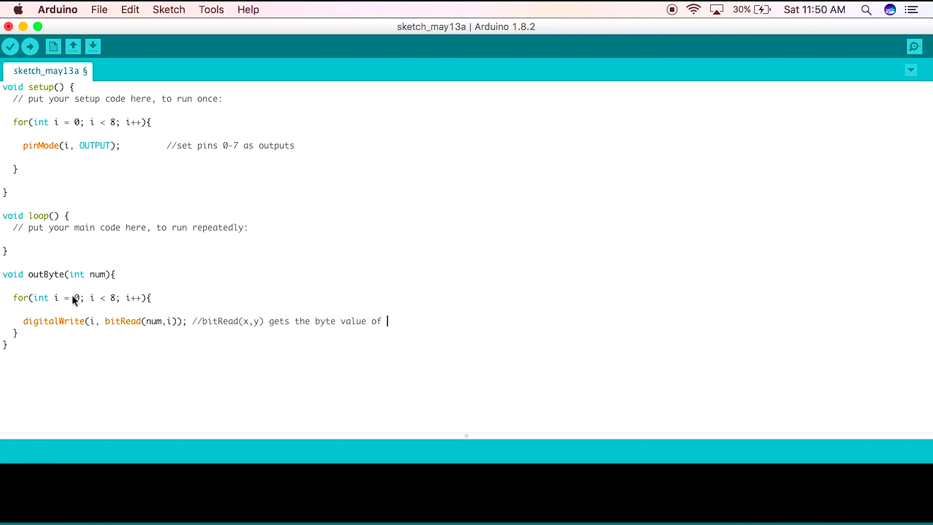
{"action": "type", "text": "x and outputs the value of"}
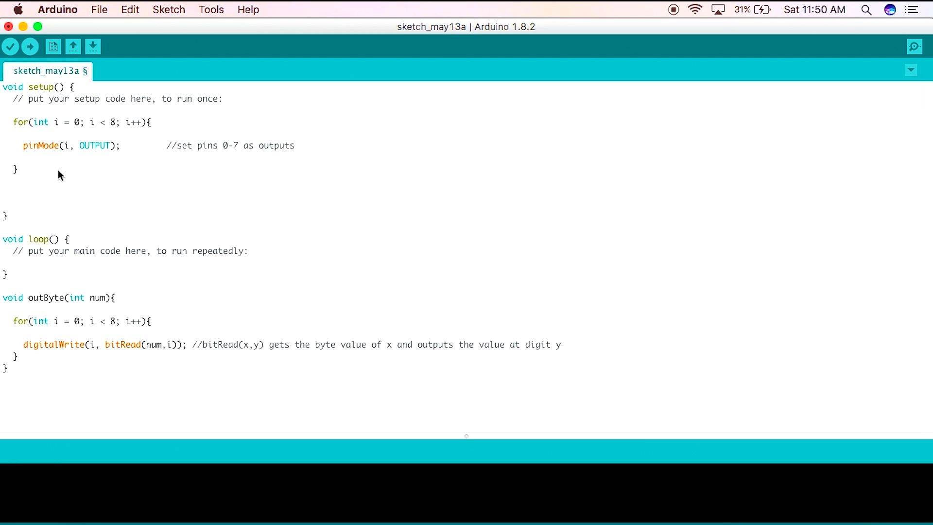
Call outByte(3) in setup and upload the sketch to the Fubarino
{"action": "type", "text": "outbyte("}
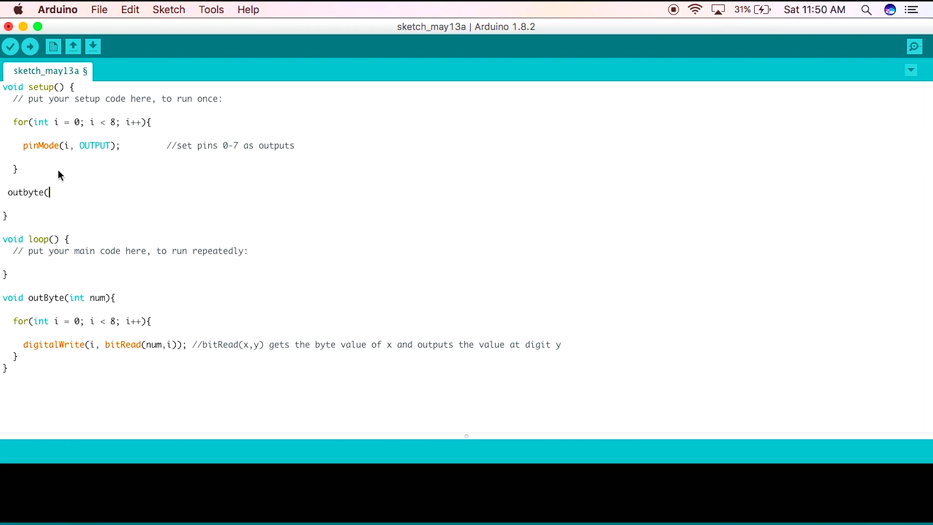
{"action": "left_click", "coordinate": [30, 47]}
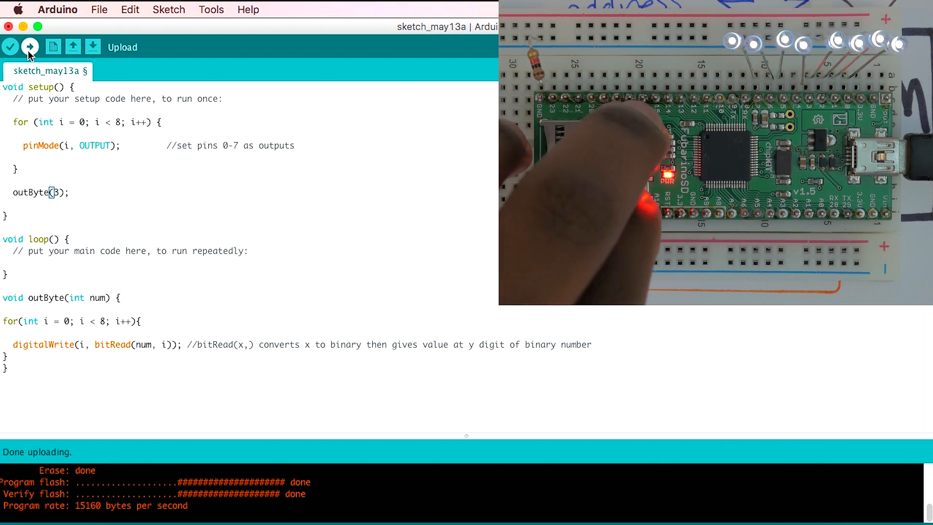
Verify and upload the sketch using digitalWrite(7 - i, …) for reversed pin order
{"action": "left_click", "coordinate": [29, 47]}
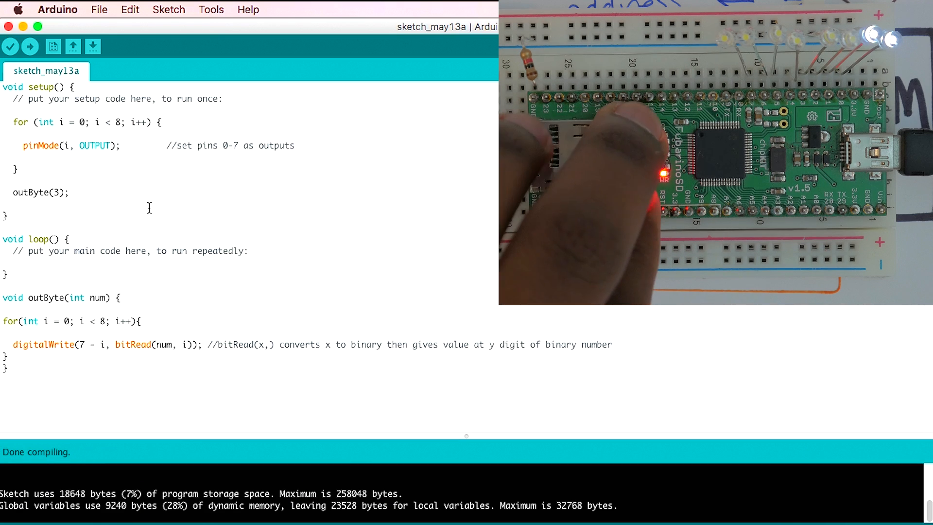
{"action": "left_click", "coordinate": [29, 47]}
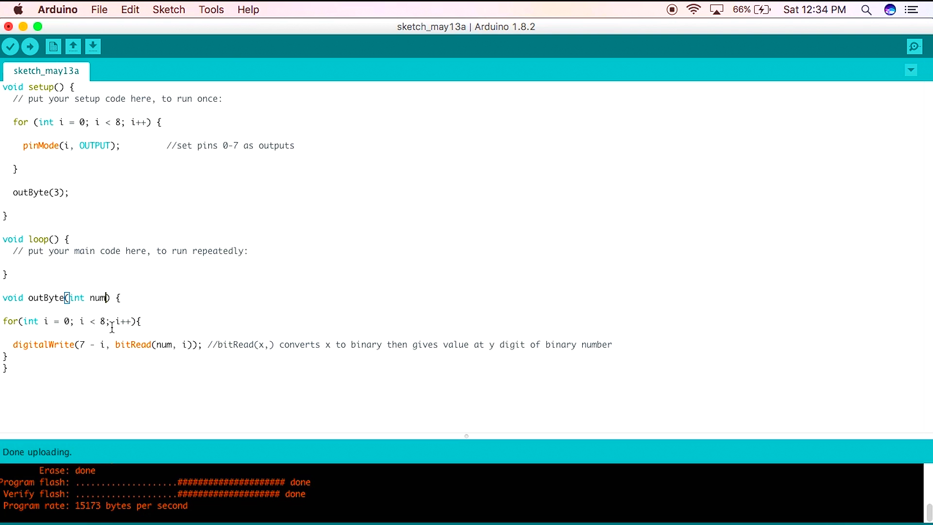
Add an int startPin parameter to outByte with a comment, and begin setAddress(int address)
{"action": "type", "text": ", int startPin"}
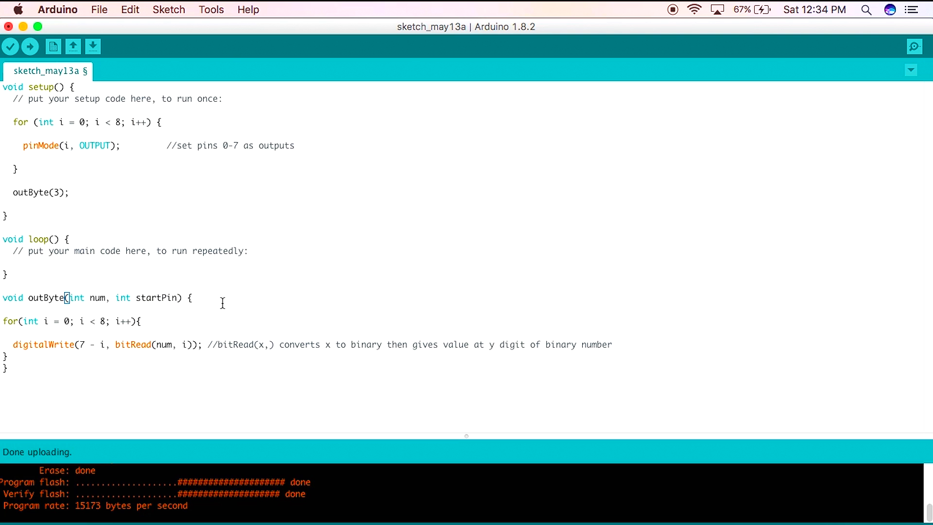
{"action": "type", "text": "//start at 0 to write address, start at 12 to write A-G"}
{"action": "left_click", "coordinate": [233, 192]}
{"action": "type", "text": ", 0"}
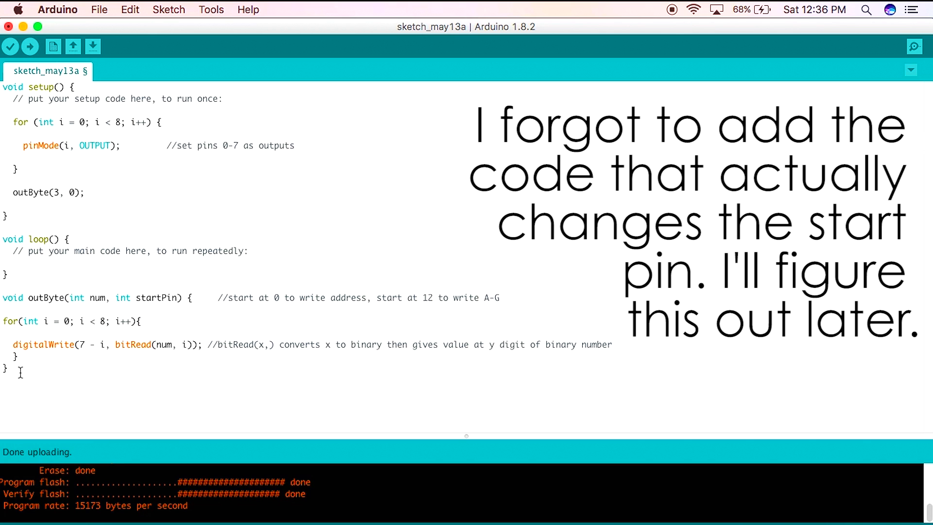
{"action": "type", "text": "void setAddress(int address){"}
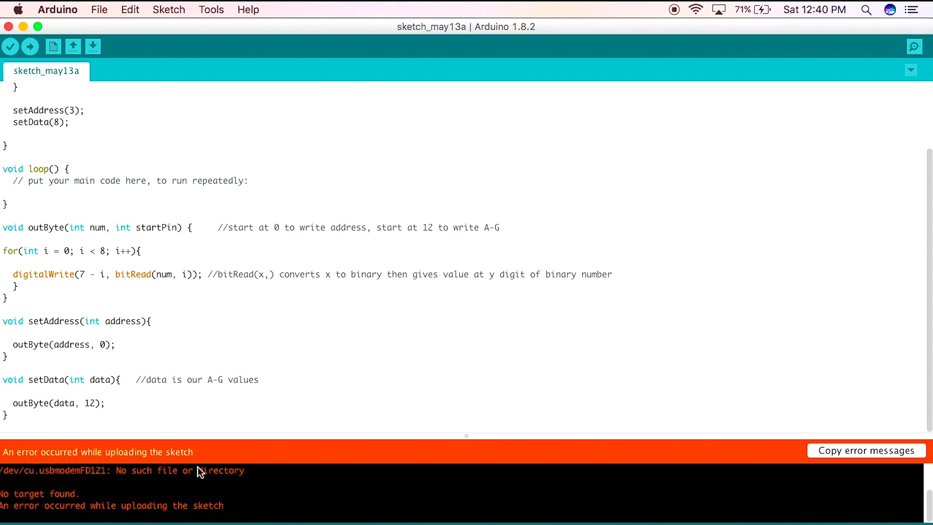
Upload the sketch with pins offset by startPin and setup looping over pins 0–18
{"action": "left_click", "coordinate": [29, 47]}
{"action": "type", "text": " + startPin"}
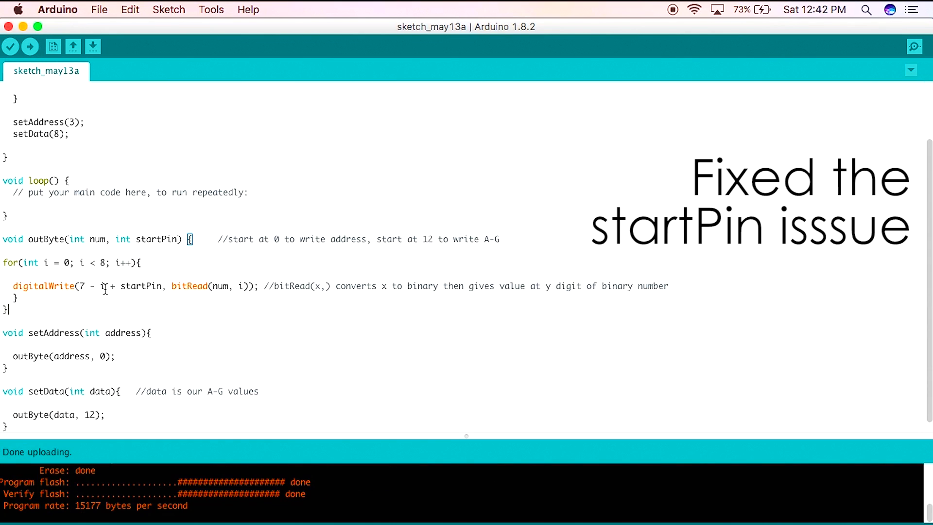
{"action": "left_click", "coordinate": [29, 47]}
{"action": "type", "text": "void write"}
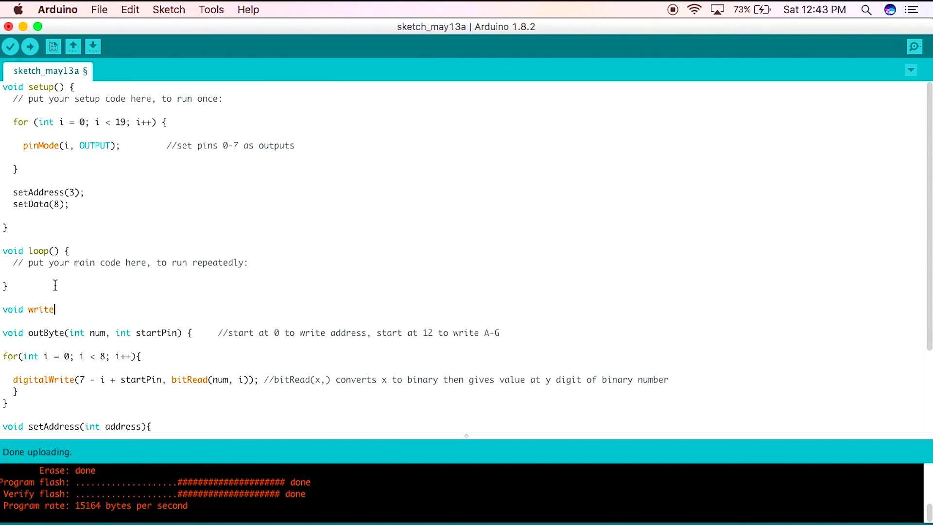
Define writeData(int data, int address) calling setData(data) and setAddress(address)
{"action": "type", "text": "Data(int data, int"}
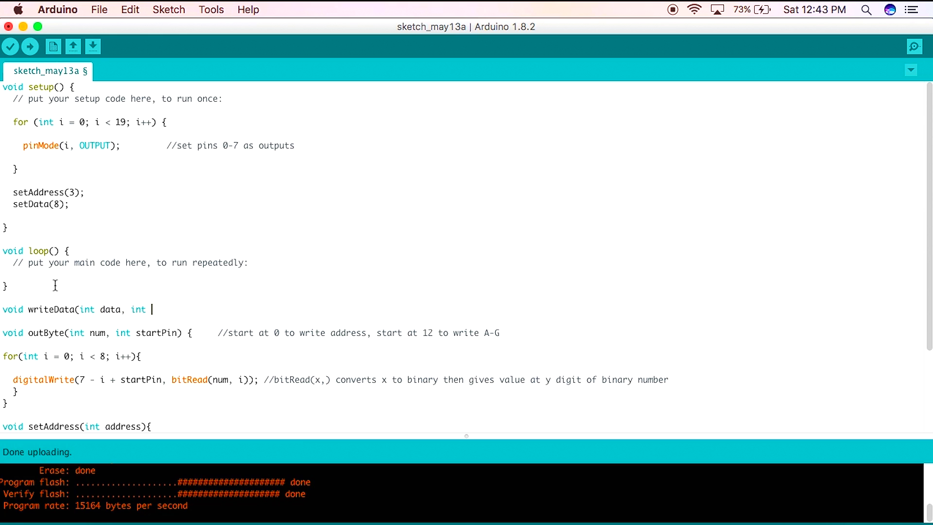
{"action": "type", "text": "address){"}
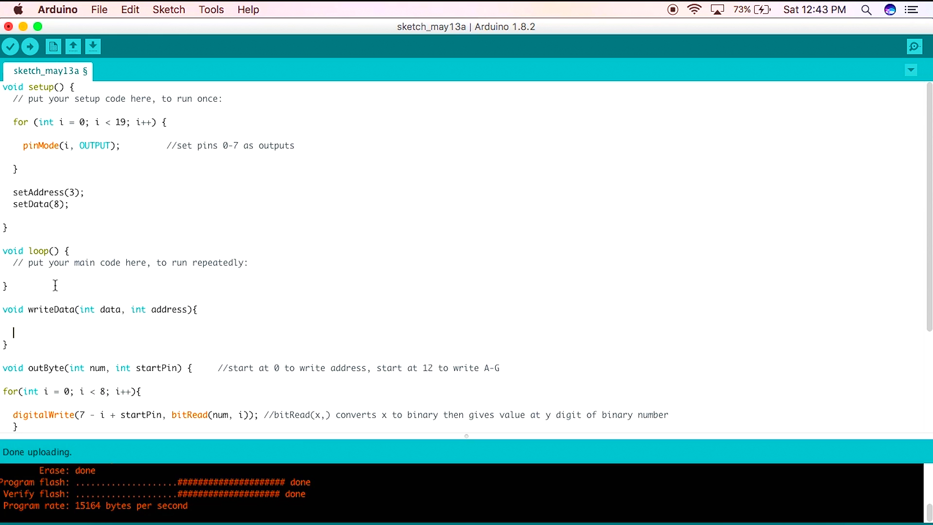
{"action": "type", "text": "setData(data);"}
{"action": "type", "text": "setAddress("}
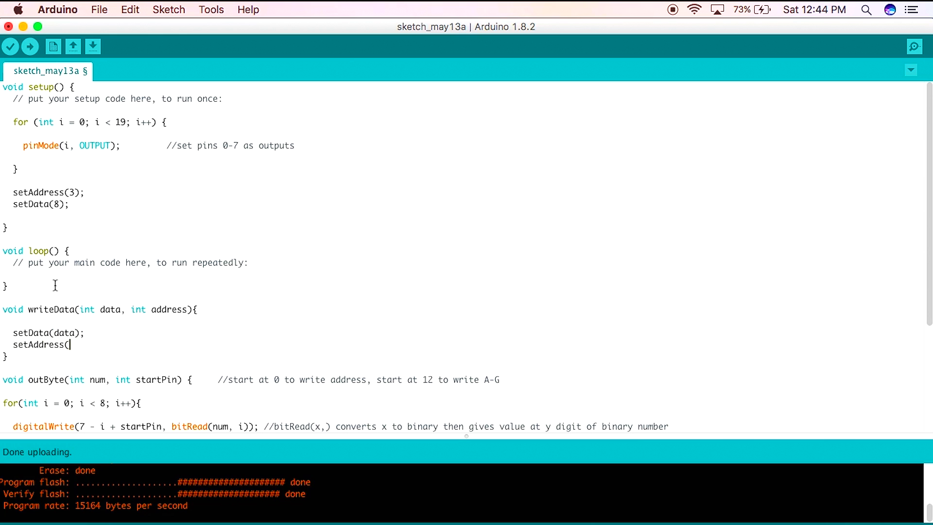
{"action": "type", "text": "address);"}
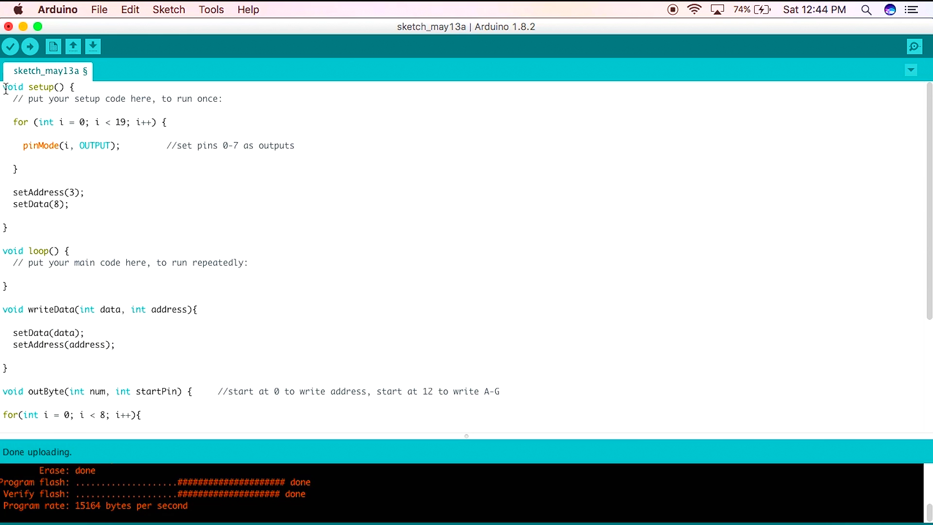
Declare the global outputEnable = 10 and drive an enable pin HIGH in writeData
{"action": "type", "text": "int"}
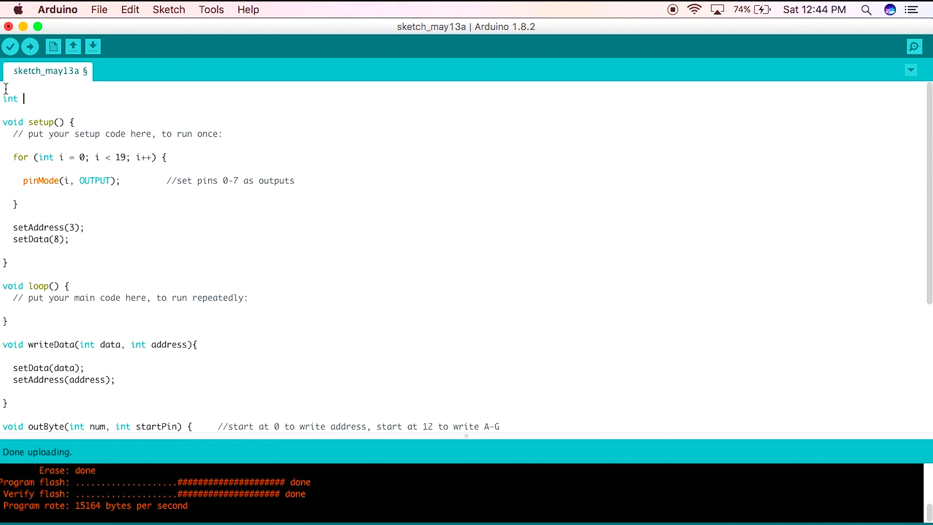
{"action": "type", "text": "outputEnable = 10;"}
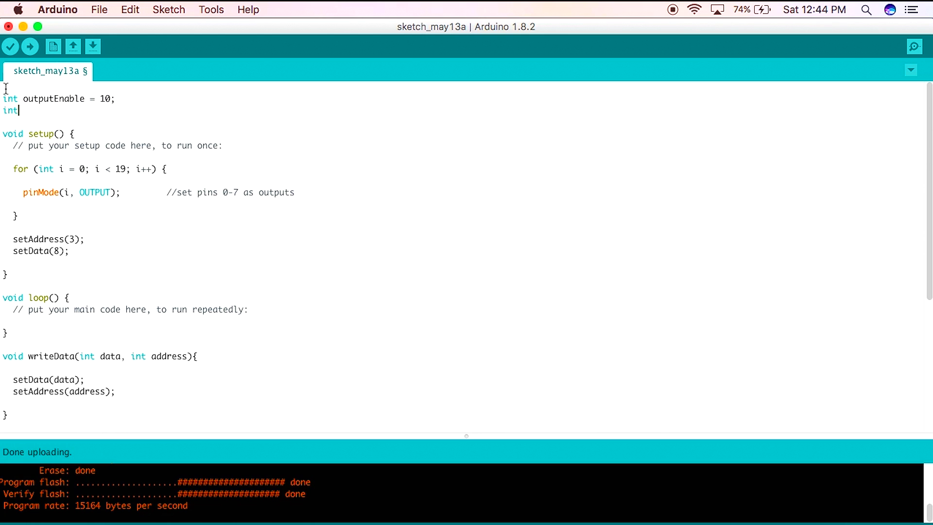
{"action": "scroll", "scroll_direction": "down", "scroll_amount": 3}
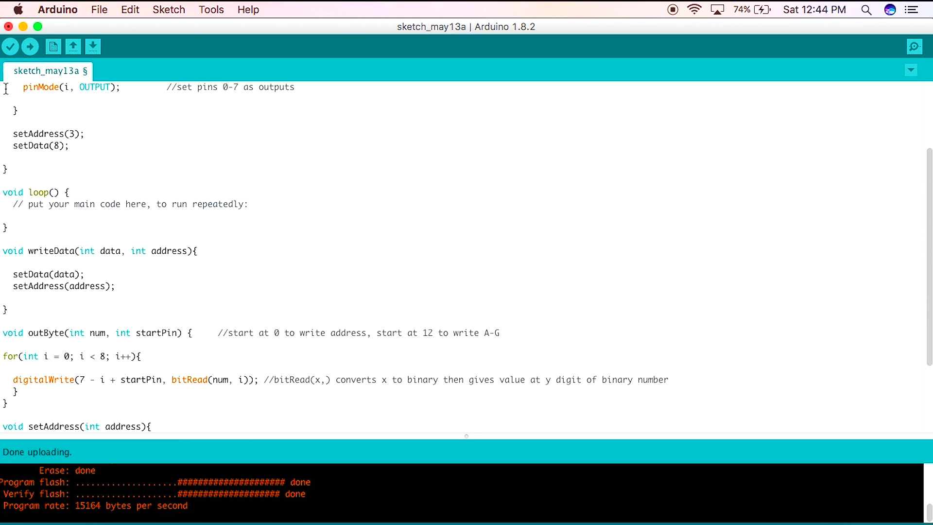
{"action": "type", "text": "digitalWrite(outputEnable"}
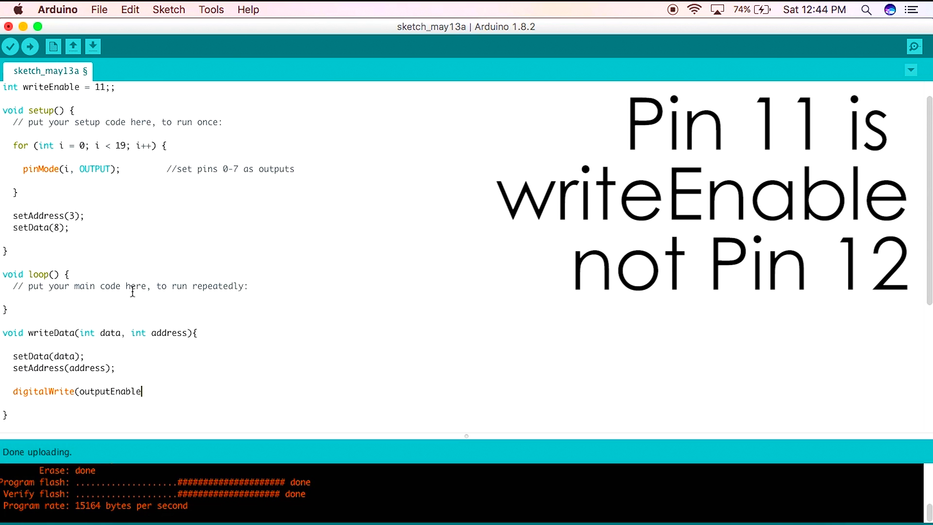
{"action": "type", "text": ", HIGH);"}
{"action": "type", "text": "d"}
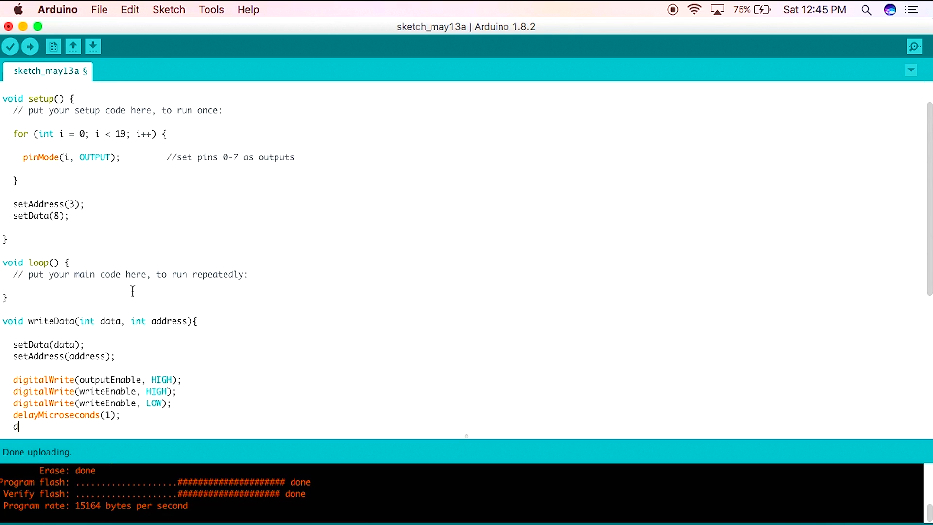
Pulse writeEnable (pin 11) HIGH in writeData and begin a writeData call in setup
{"action": "type", "text": "igitalWrite("}
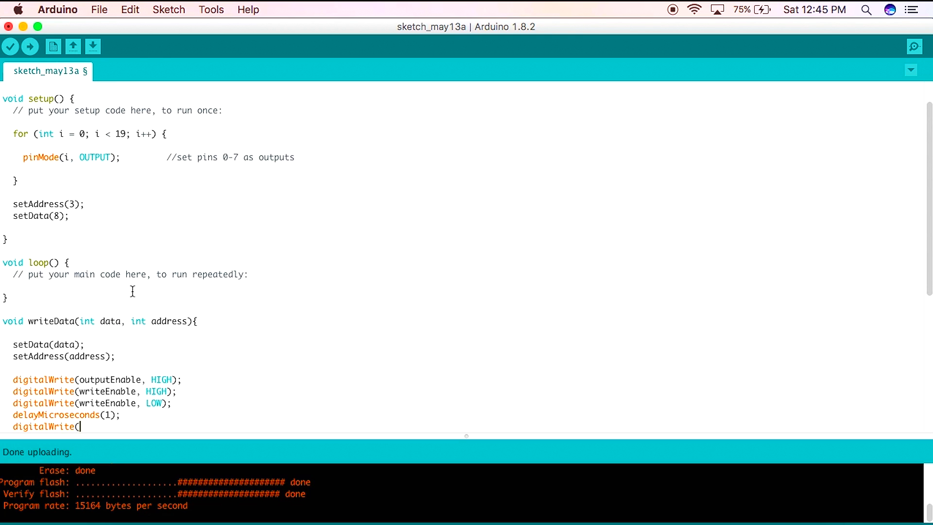
{"action": "type", "text": "W"}
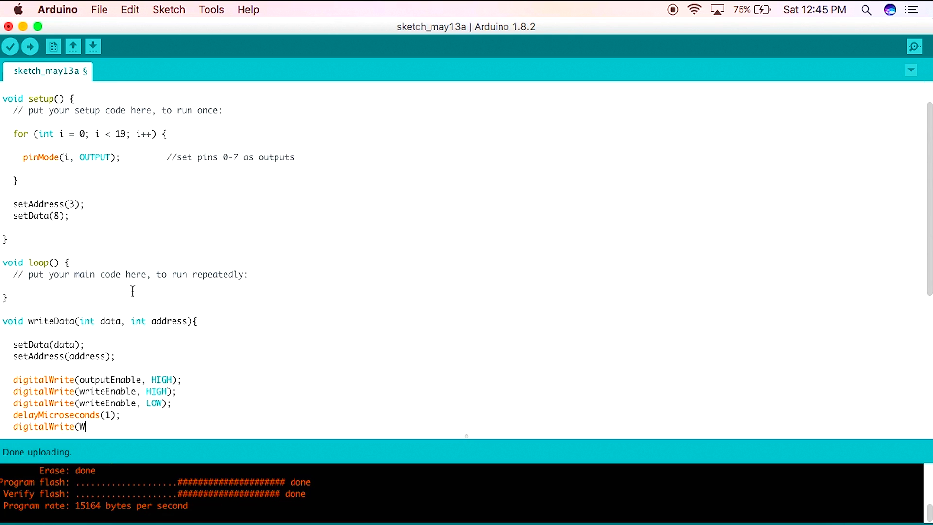
{"action": "type", "text": "riteEnable,"}
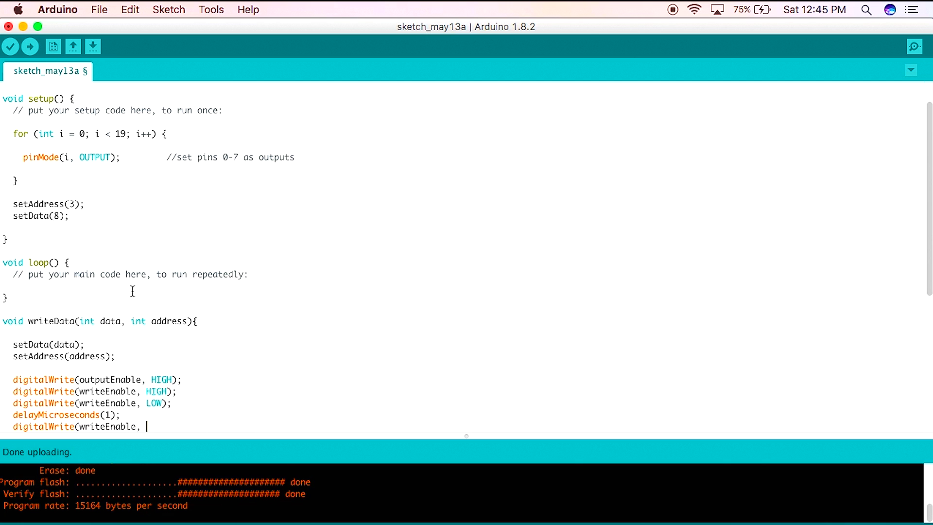
{"action": "type", "text": "HIGH);"}
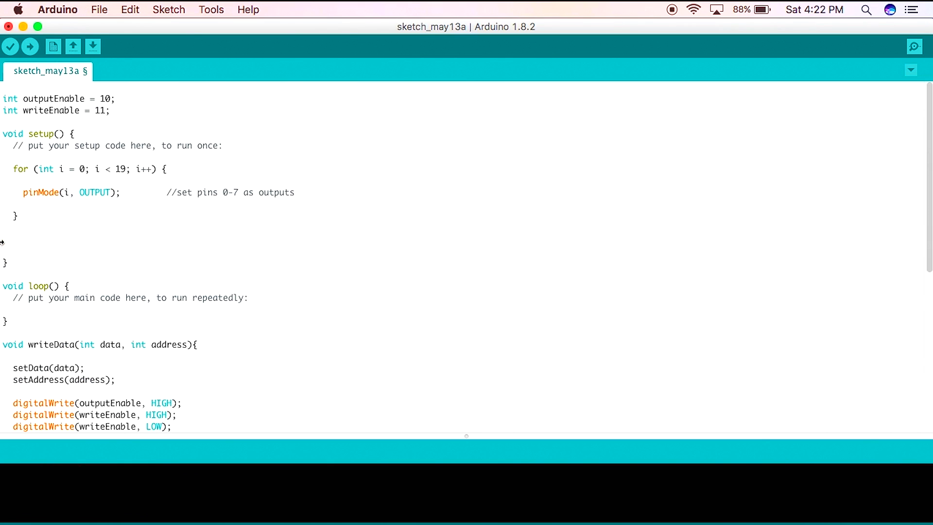
{"action": "type", "text": "writeData)"}
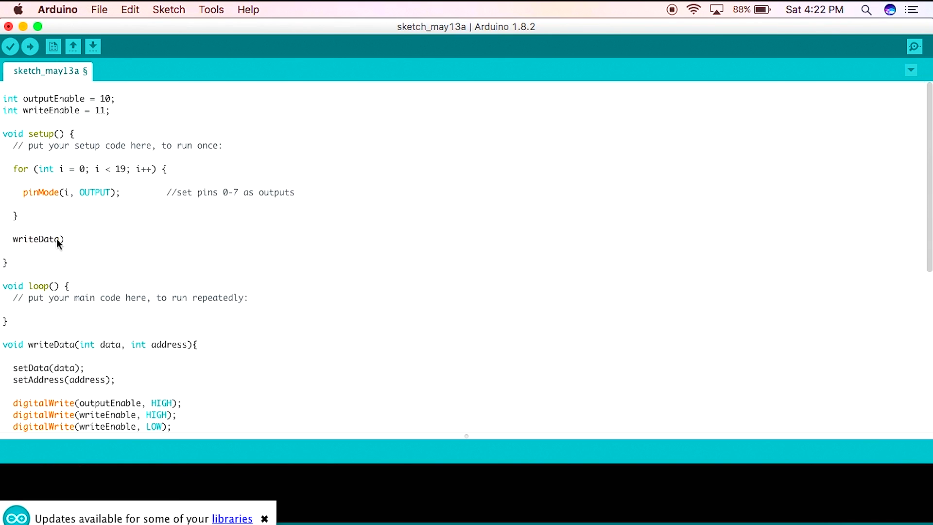